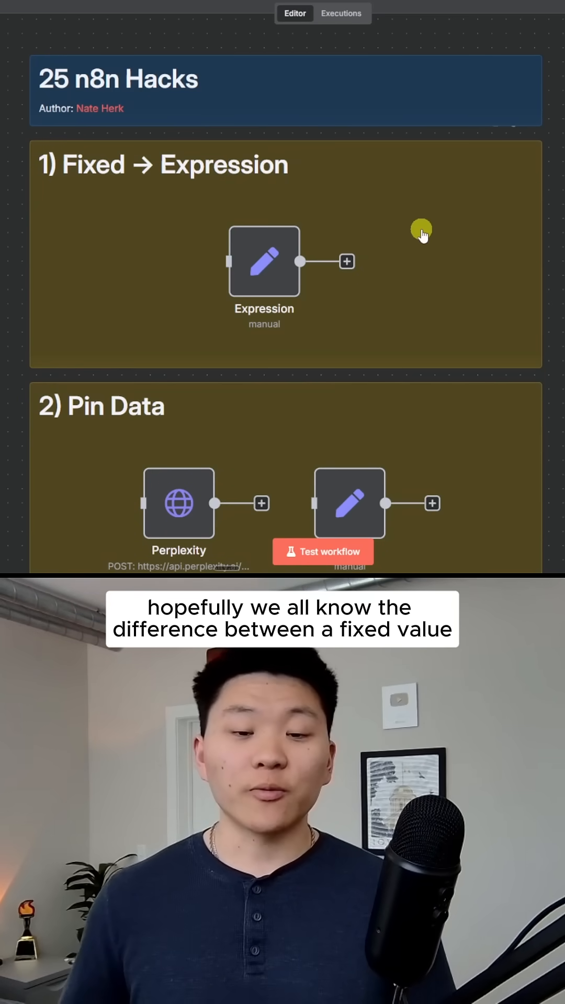
# View the Expression node's Hi field with its Fixed/Expression mode toggle
pyautogui.doubleClick(263, 262)
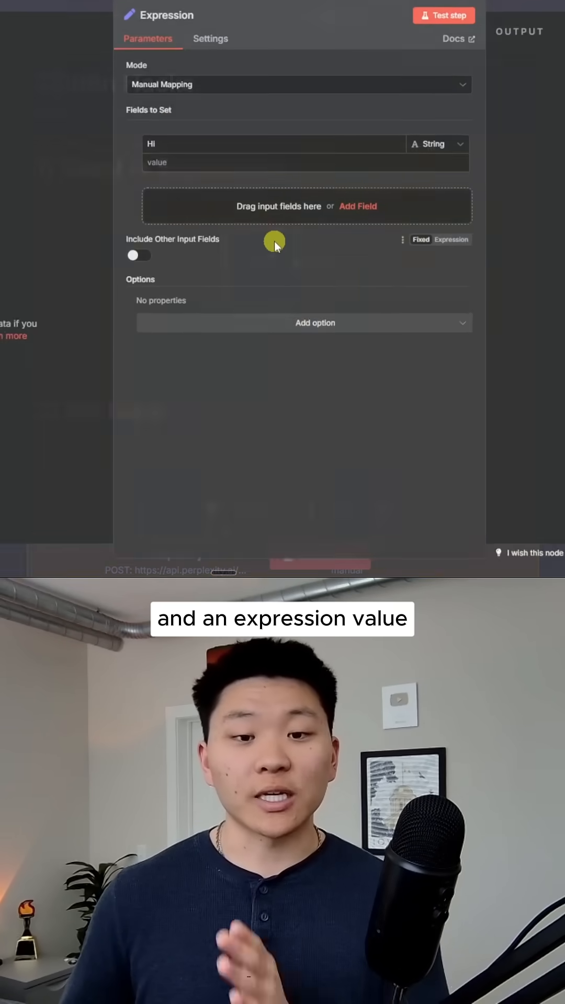
pyautogui.click(199, 222)
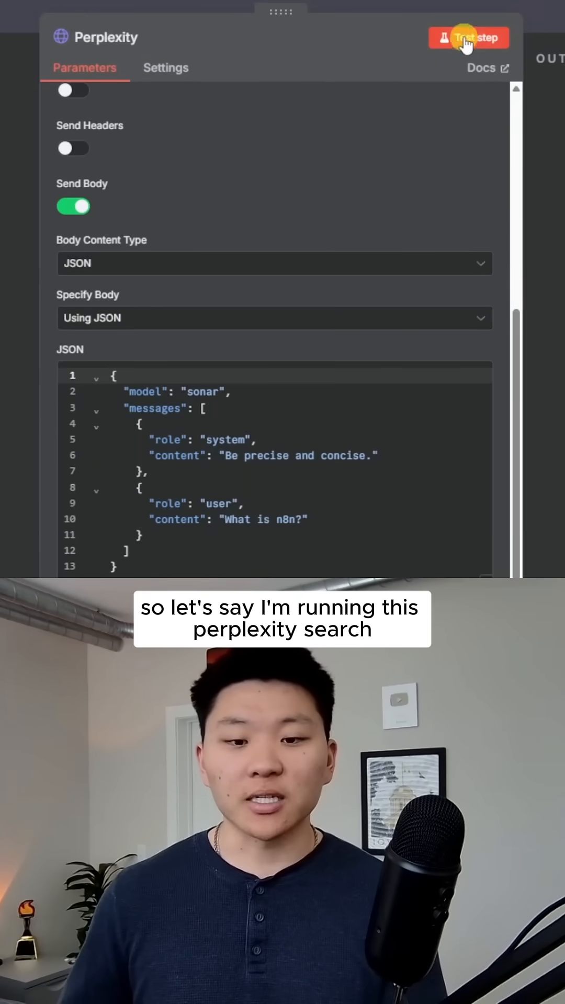
# Run the Perplexity request so it returns real output to pin
pyautogui.click(469, 37)
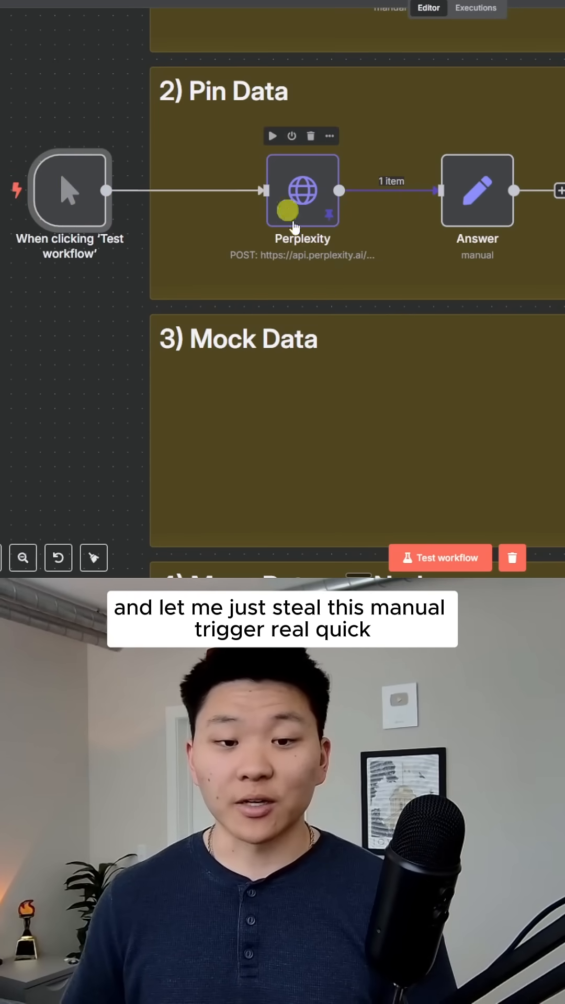
# Inspect the Answer node's input showing the pinned Perplexity schema and mapped content
pyautogui.click(440, 557)
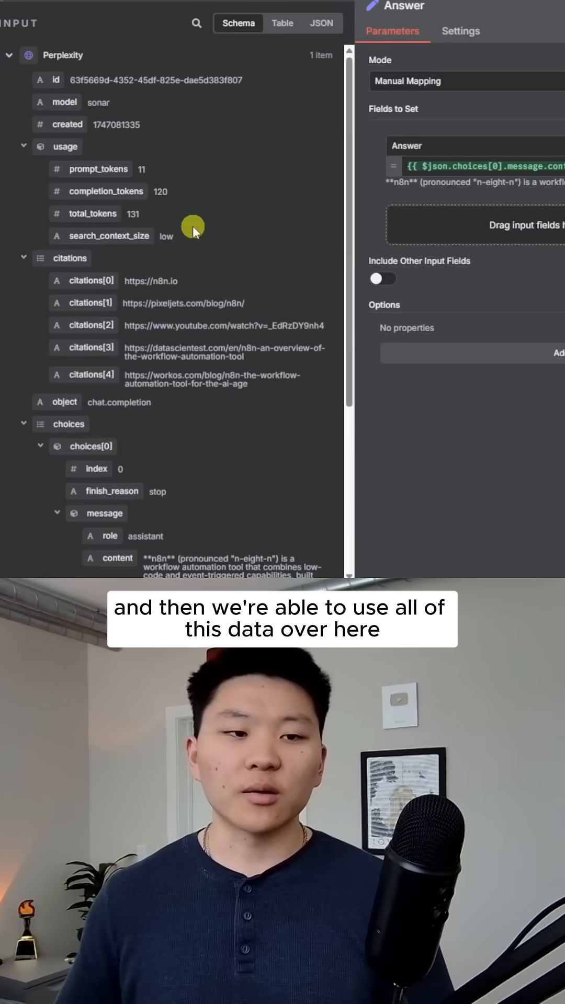
pyautogui.moveTo(160, 204)
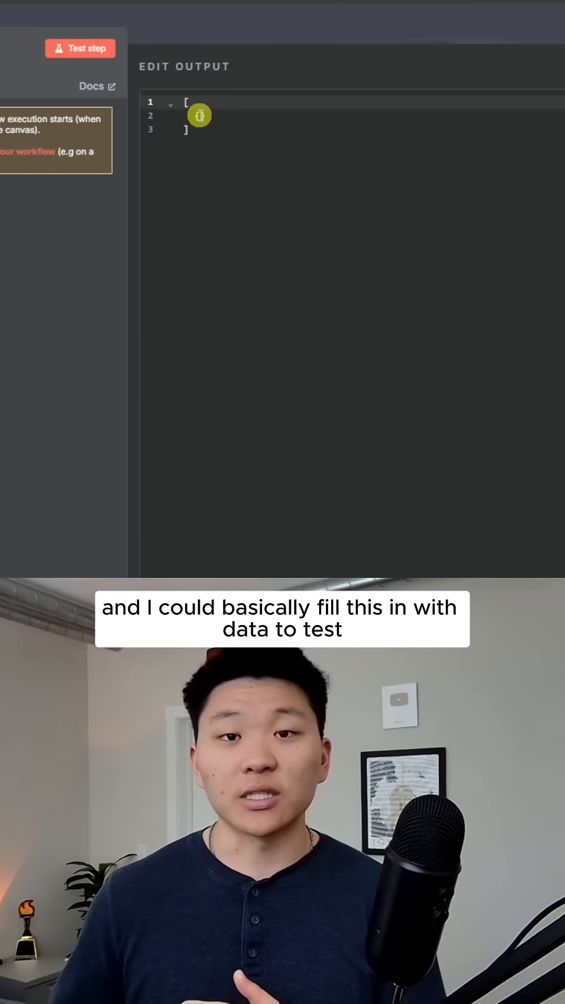
# Enter {"query":"test"} as the manual trigger's mock output data
pyautogui.write('{"query":"test"}')
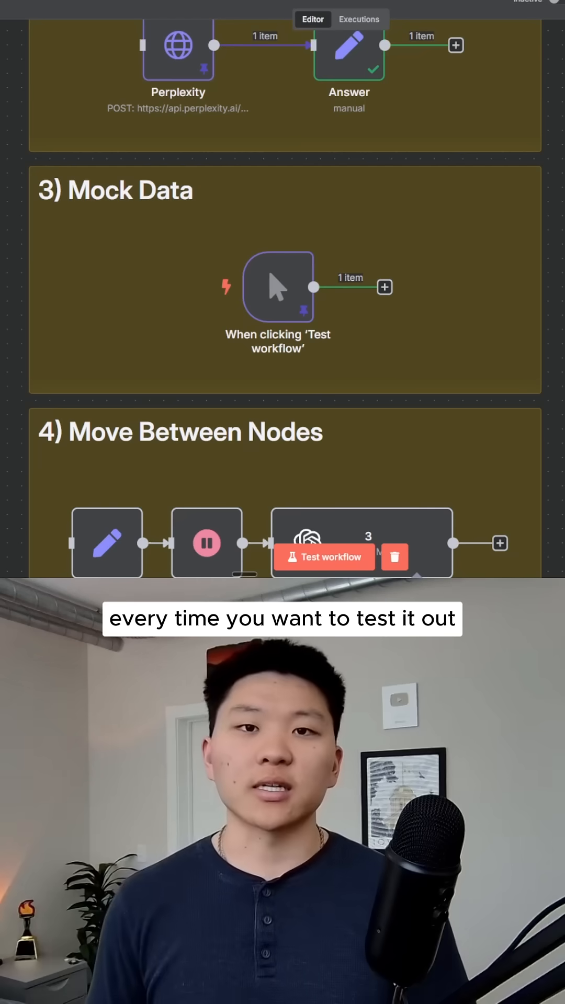
pyautogui.scroll(-3)
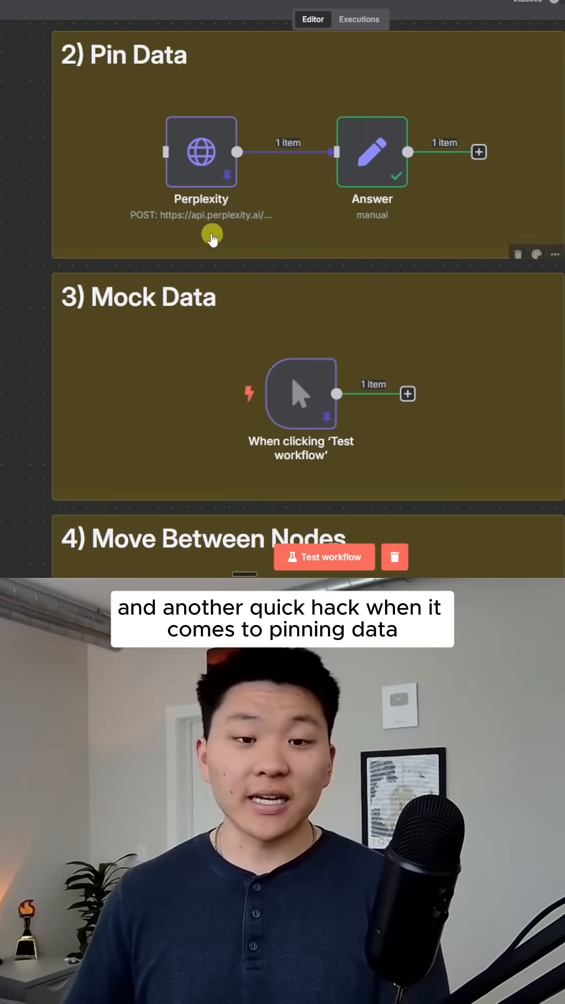